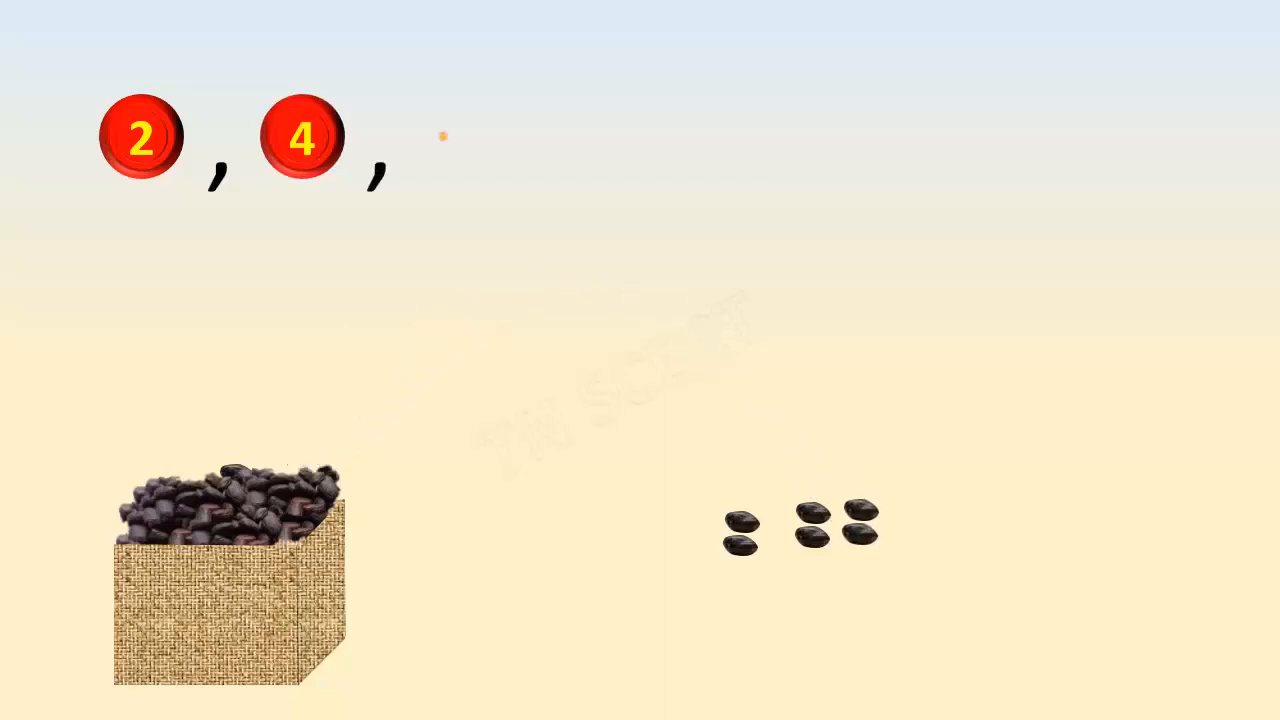
Step: Advance the slide animation so the count reads 2, 4, 6 beside the three bean pairs
click(442, 136)
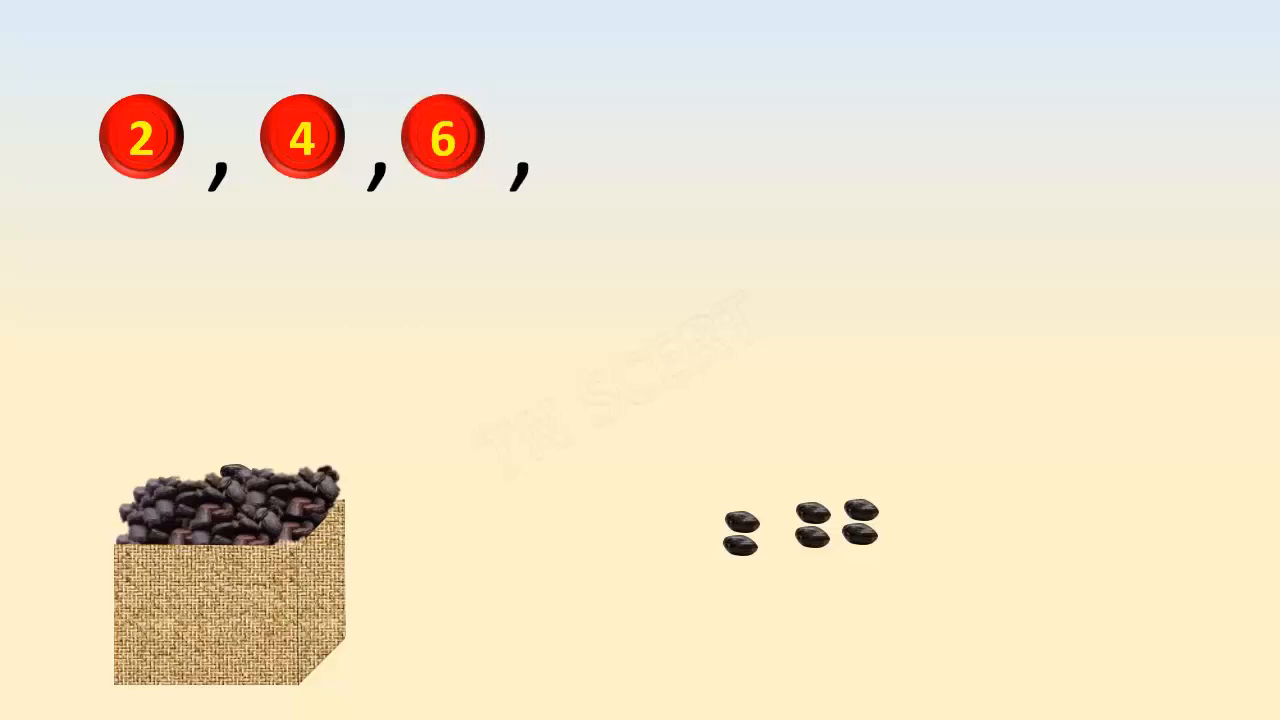